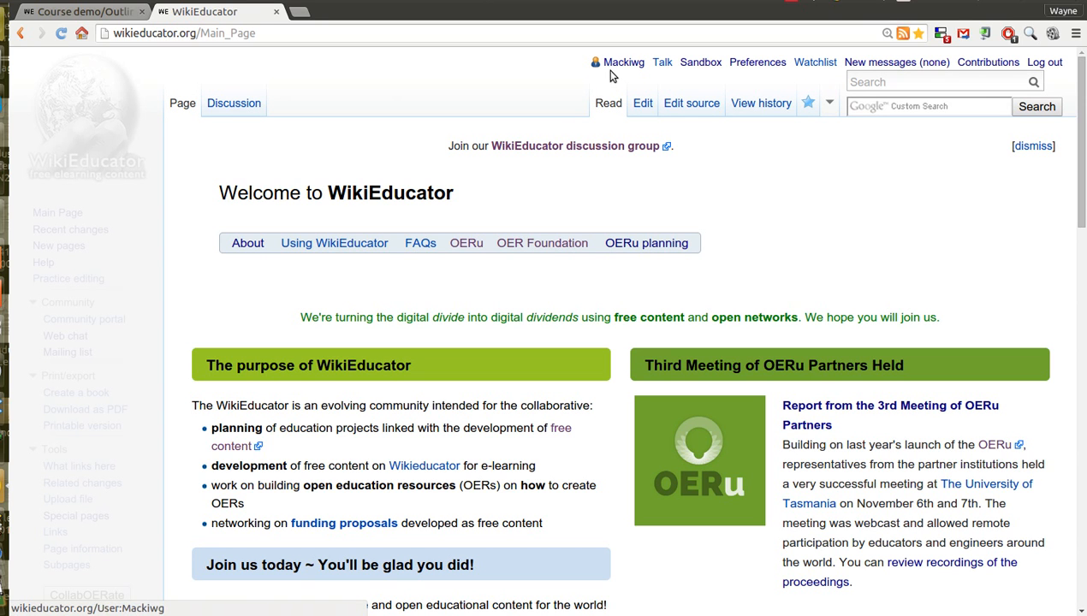
mouse_move(623, 62)
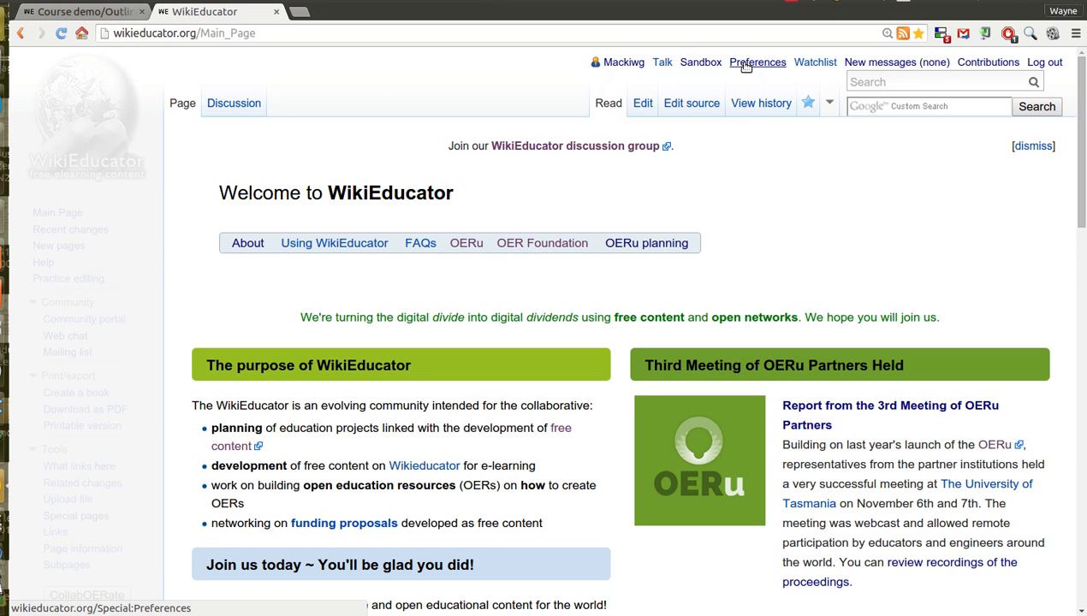
- Open the account Preferences page from the WikiEducator main page
click(757, 61)
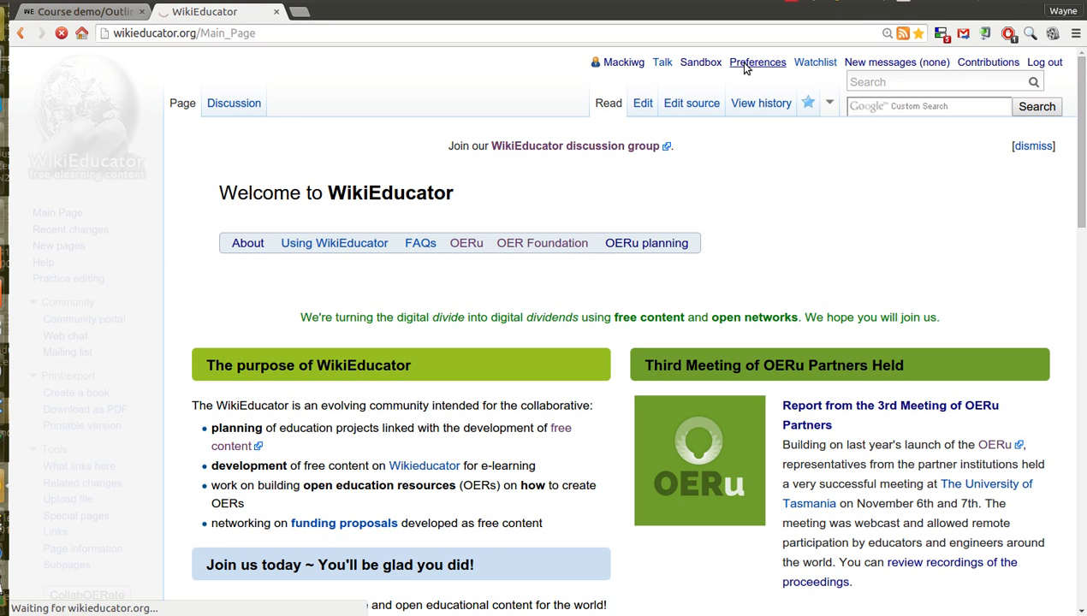
- Review the Email options in Preferences, then return to the Course demo/Outline page
click(757, 62)
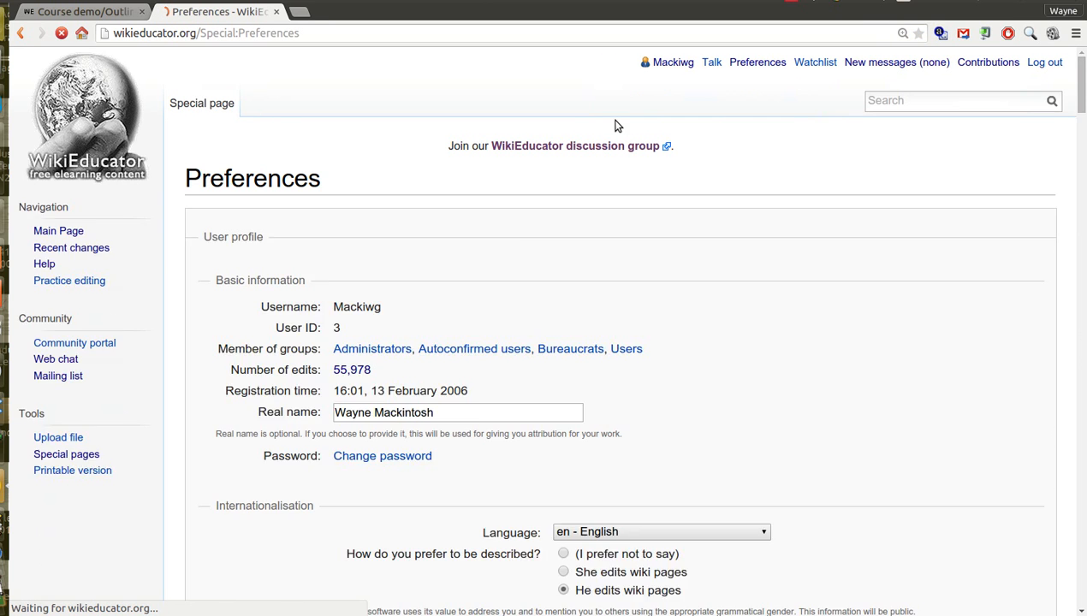
scroll(down, 3)
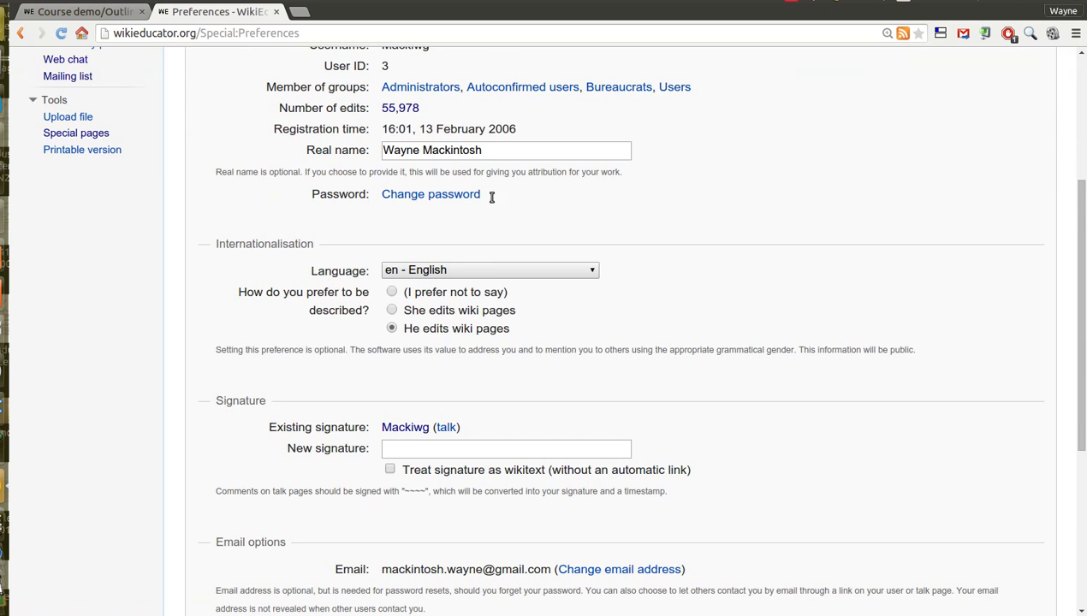
scroll(down, 3)
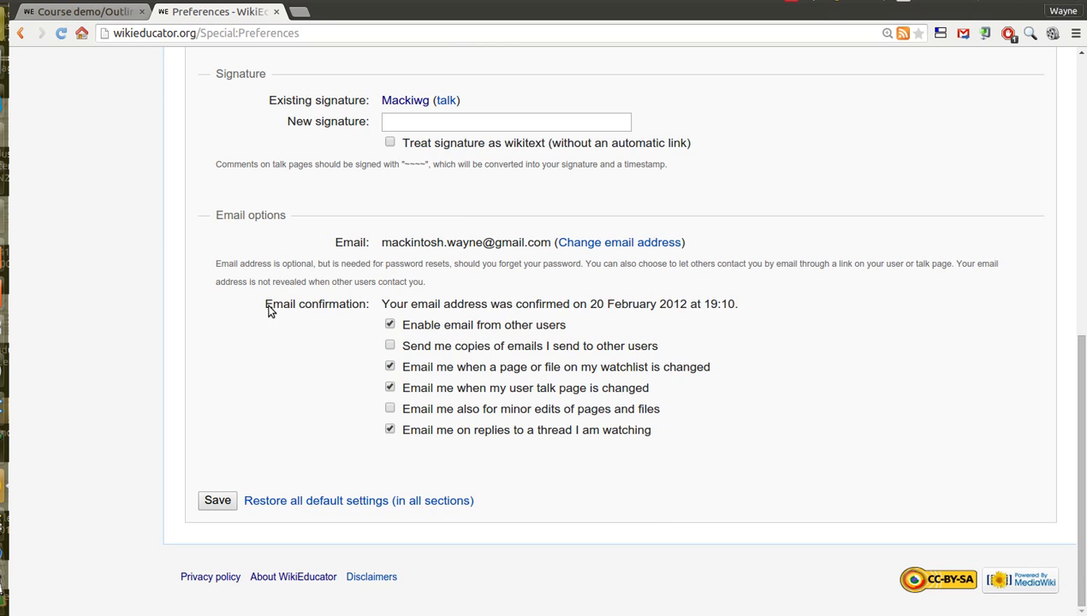
double_click(309, 305)
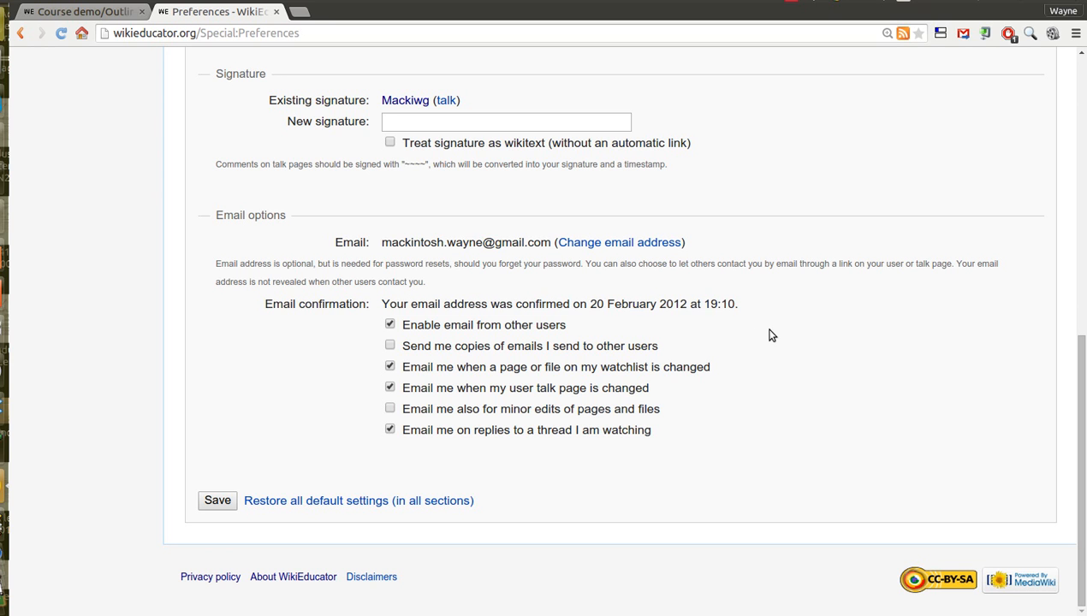
mouse_move(694, 332)
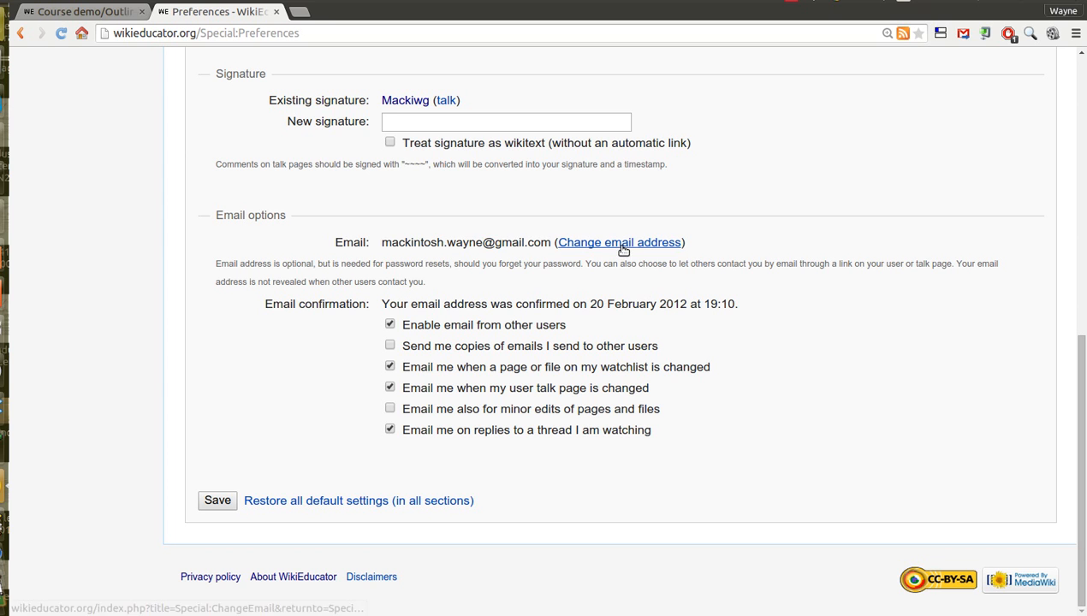
mouse_move(634, 318)
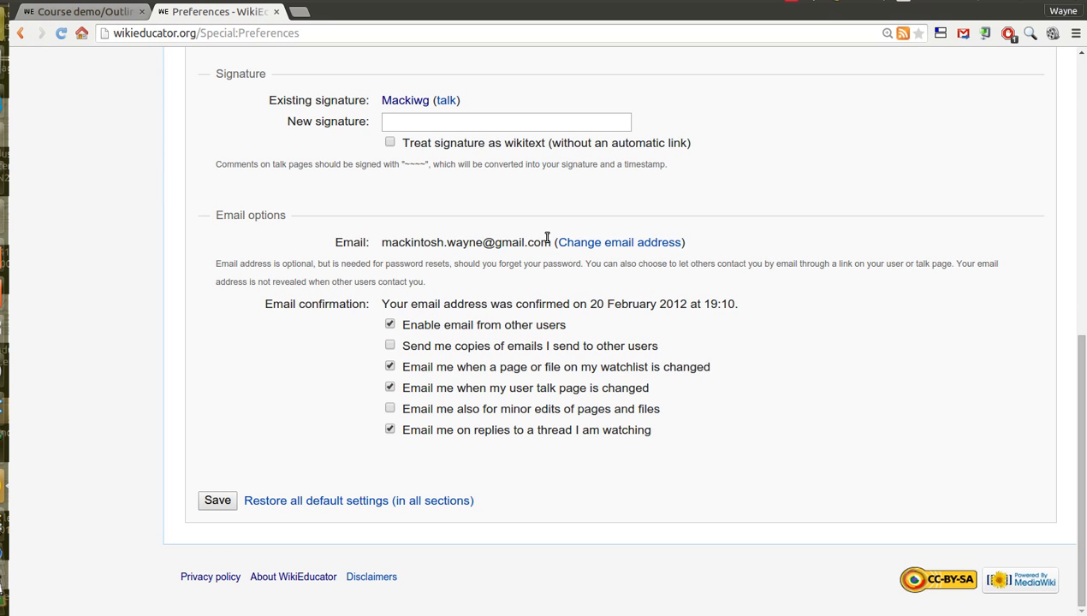
mouse_move(281, 82)
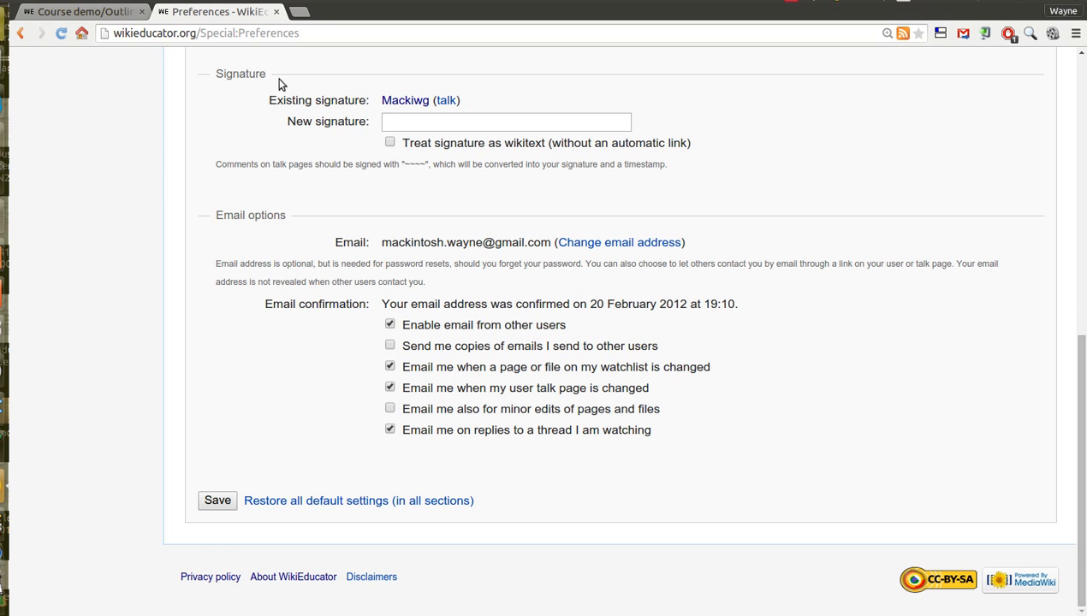
click(83, 10)
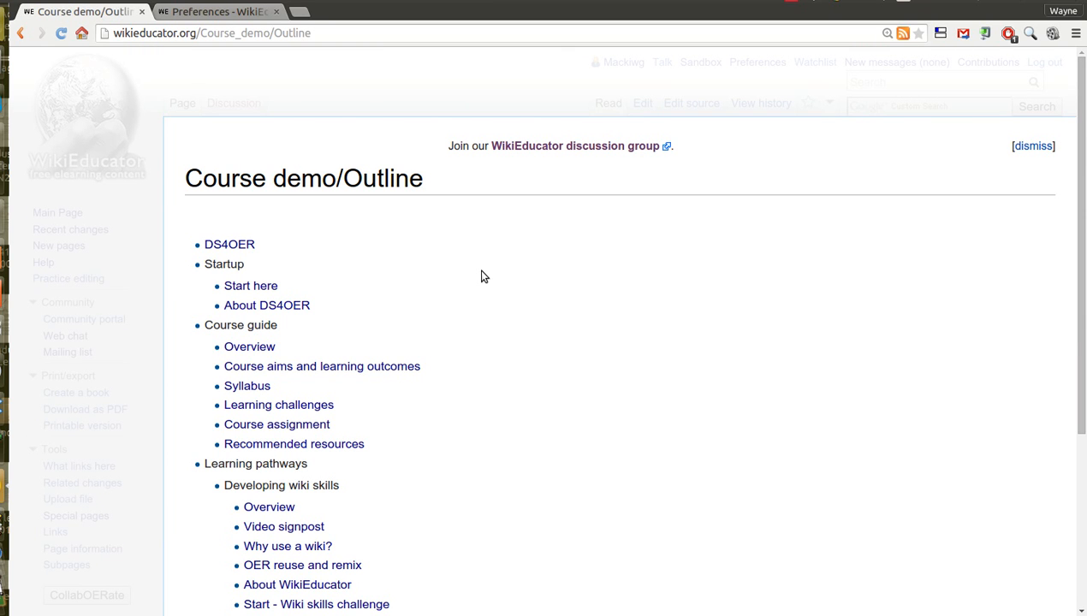
mouse_move(504, 274)
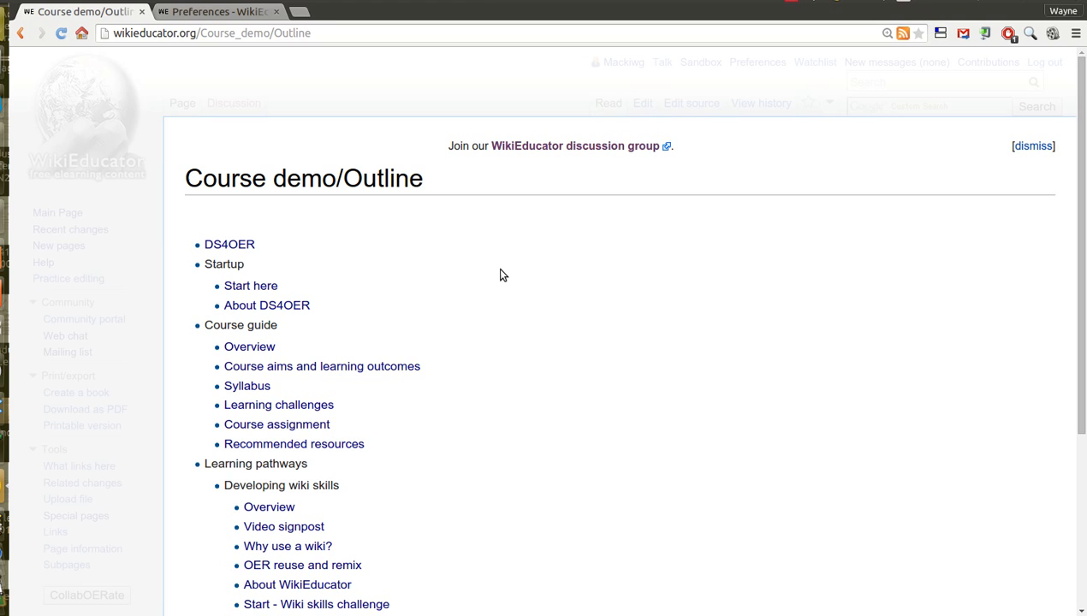
mouse_move(513, 272)
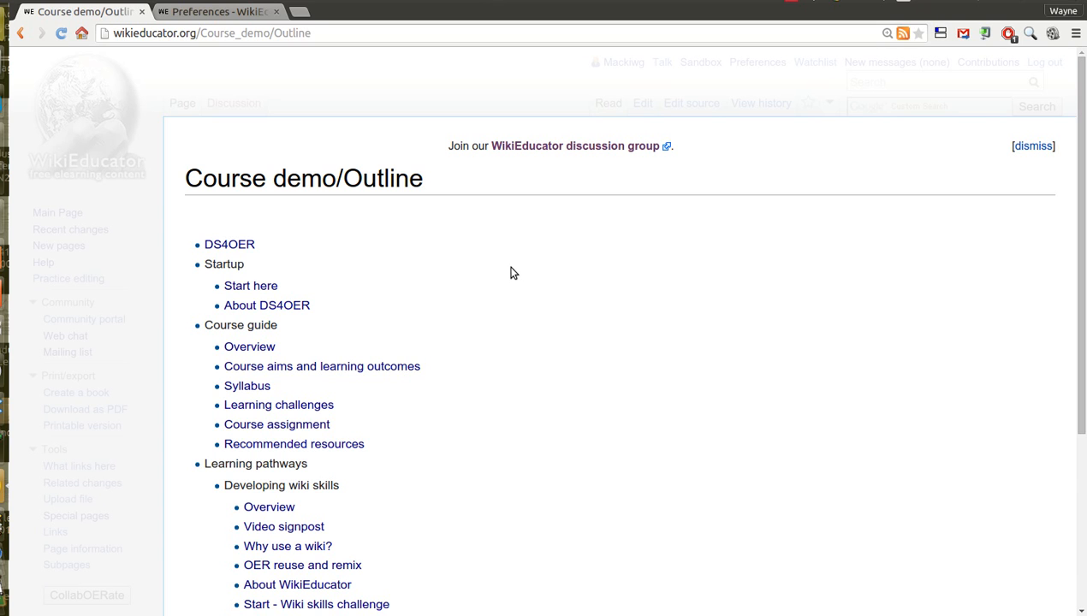
mouse_move(523, 269)
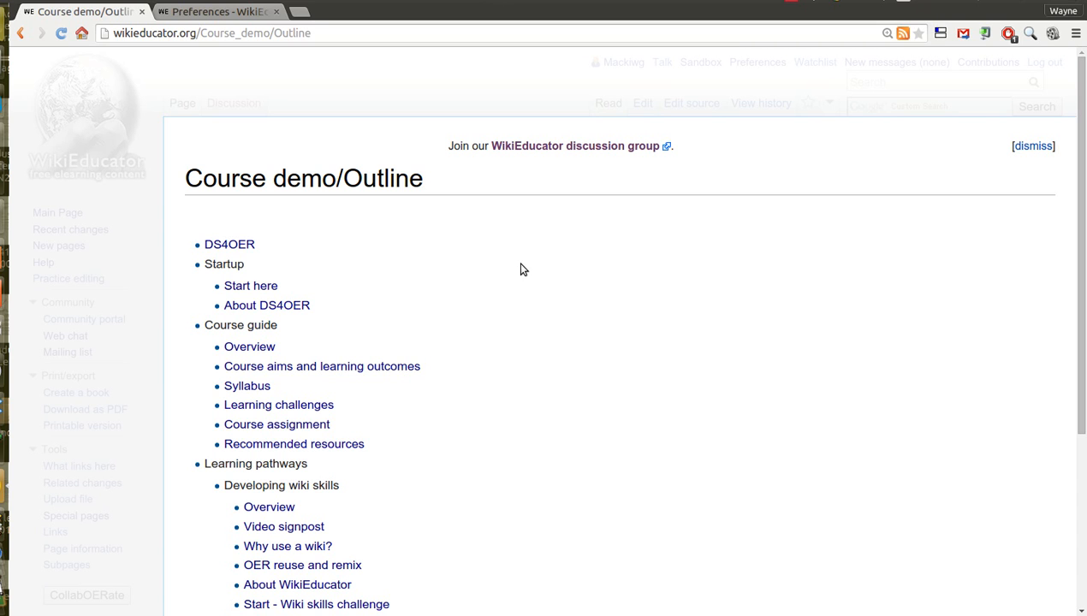
mouse_move(563, 266)
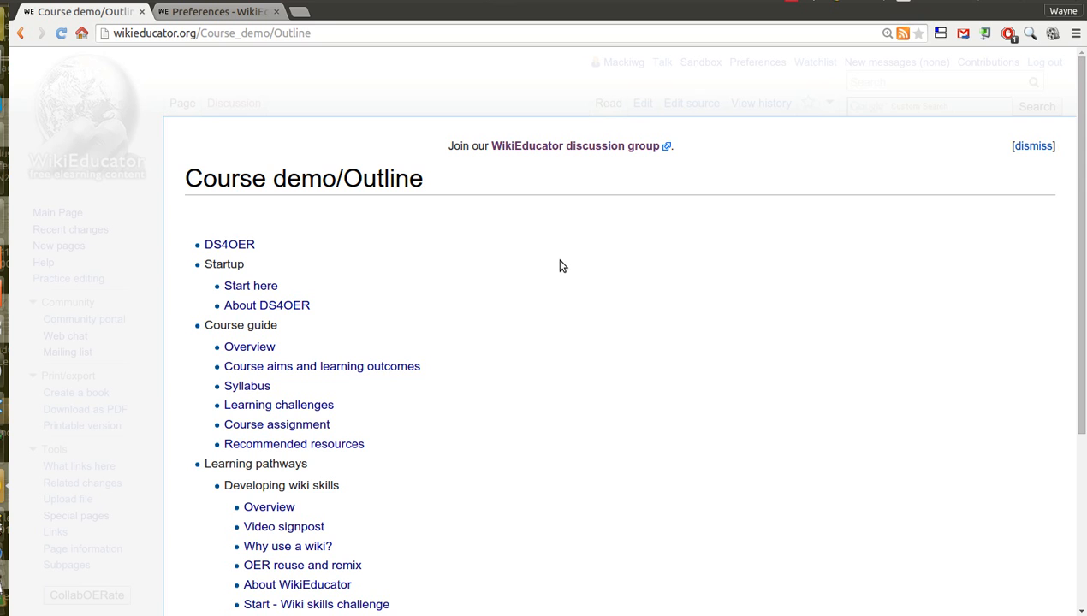
mouse_move(693, 175)
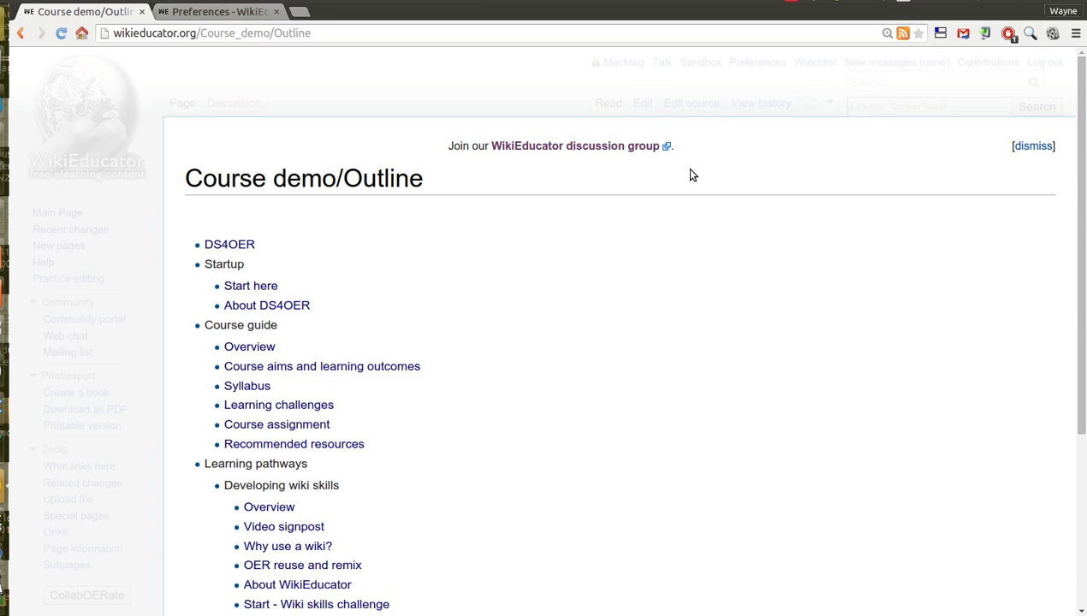
mouse_move(692, 103)
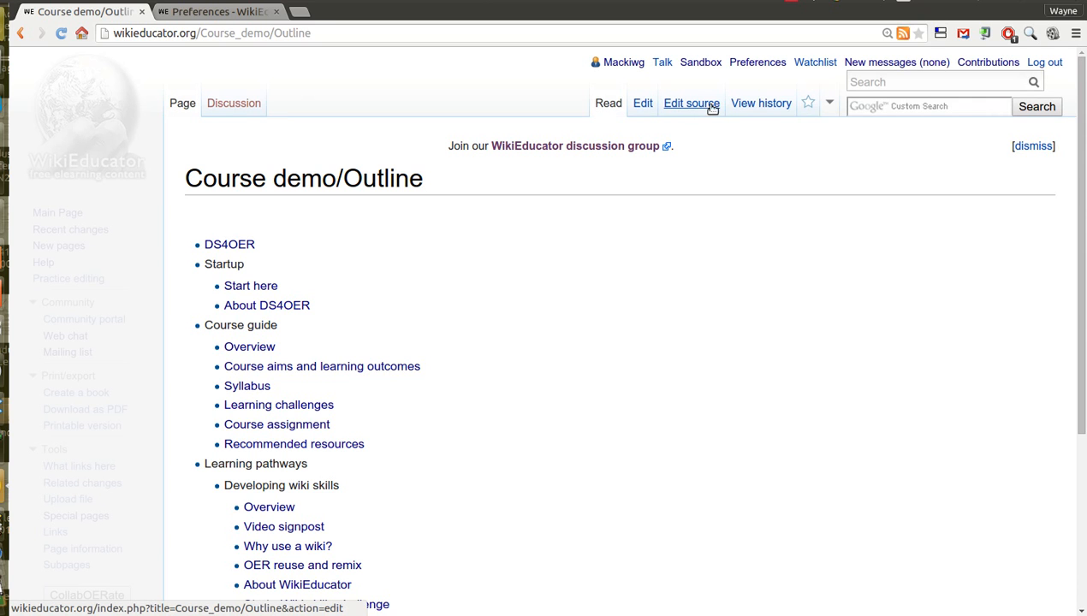
mouse_move(644, 102)
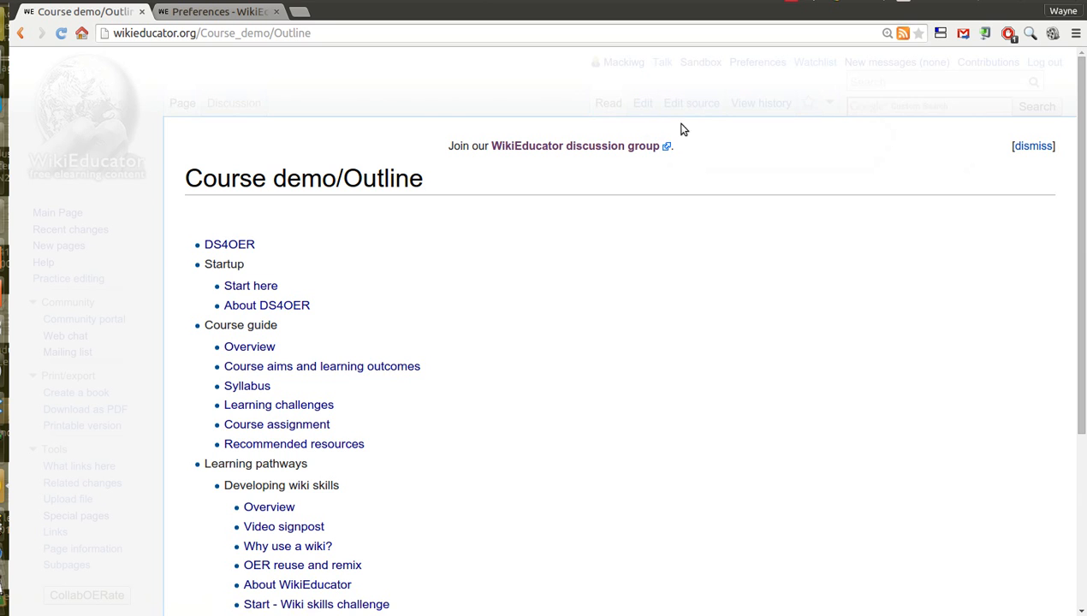
- Open the Course demo/Outline page in the source editor
click(692, 103)
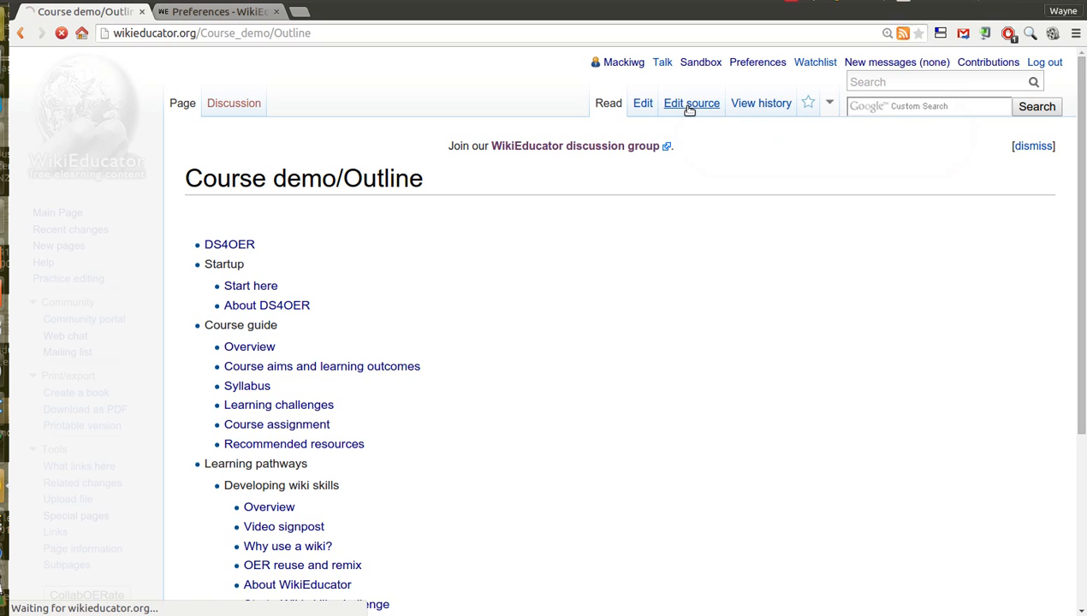
click(691, 103)
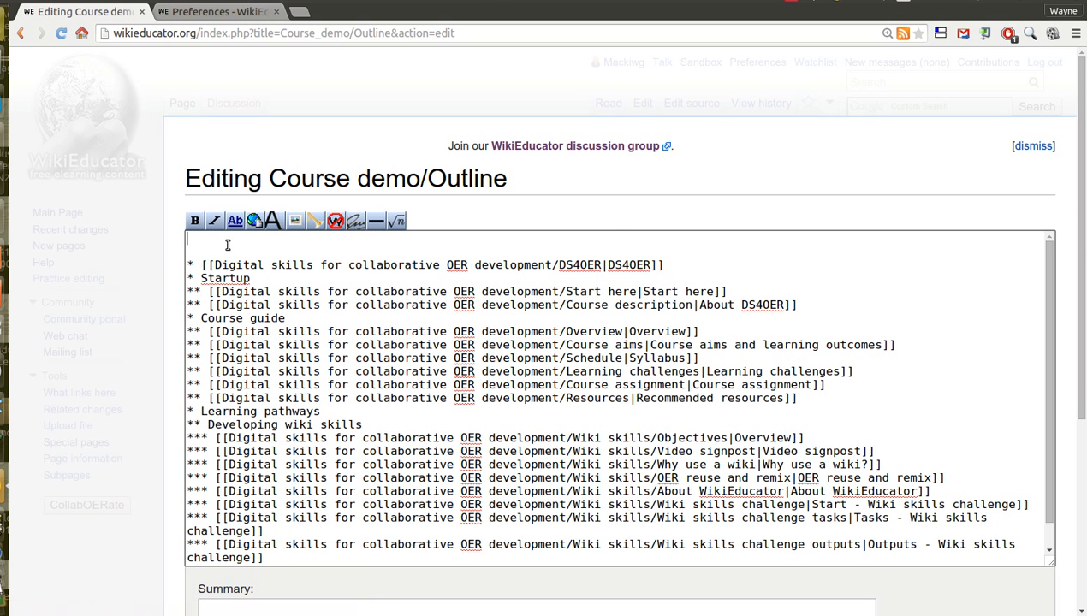
text({{#widget:Snapshot|url=http://mycourse-mackiwg.rhcloud.com/}})
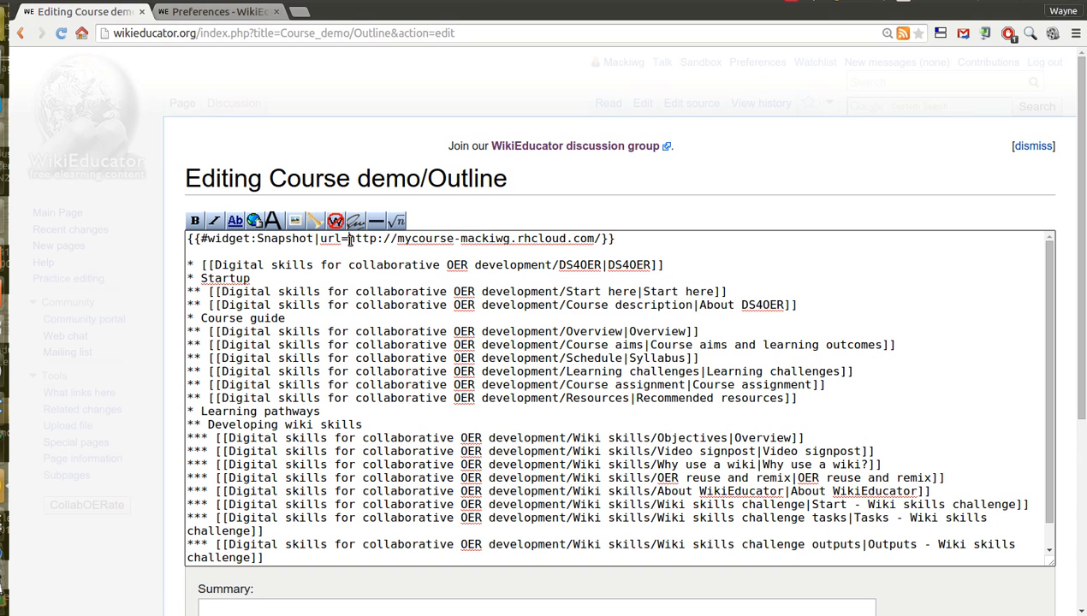
drag(349, 238, 596, 238)
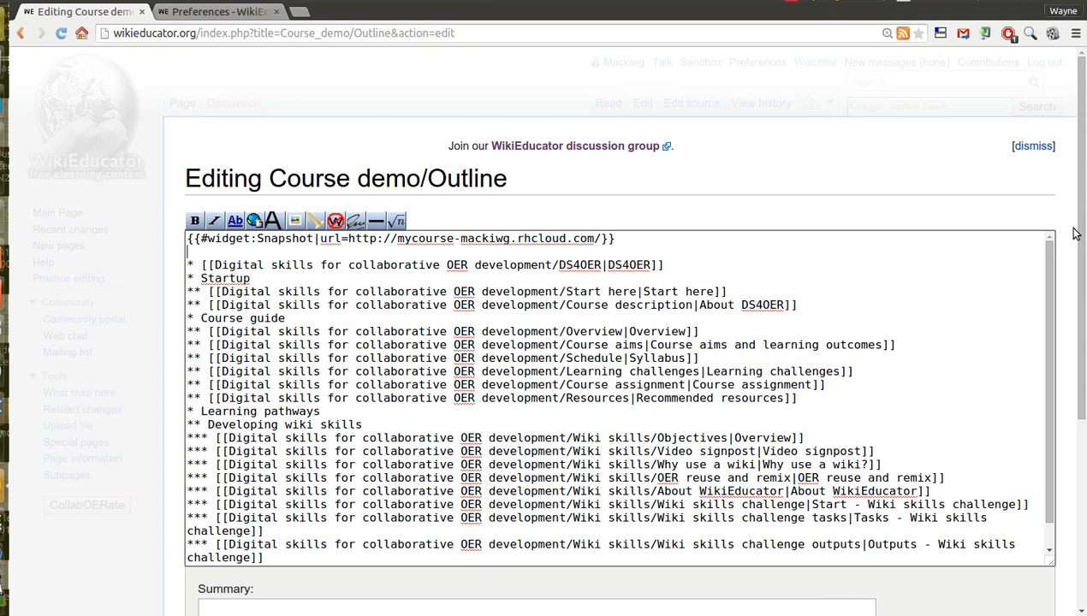
scroll(down, 3)
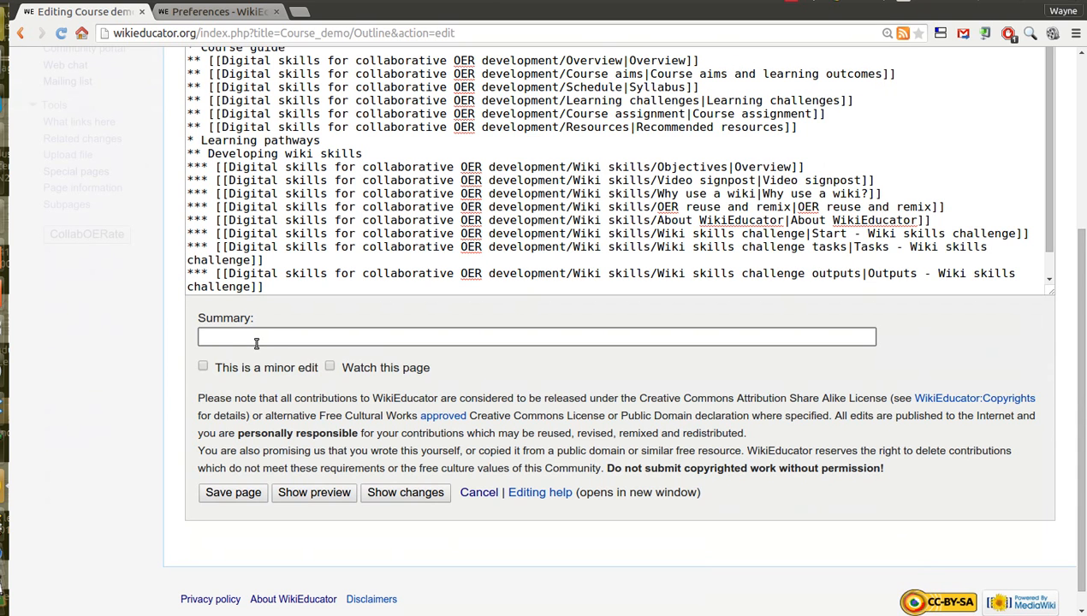
- Save the edit with the summary 'Inserted snapshot widget'
text(Inserted sn)
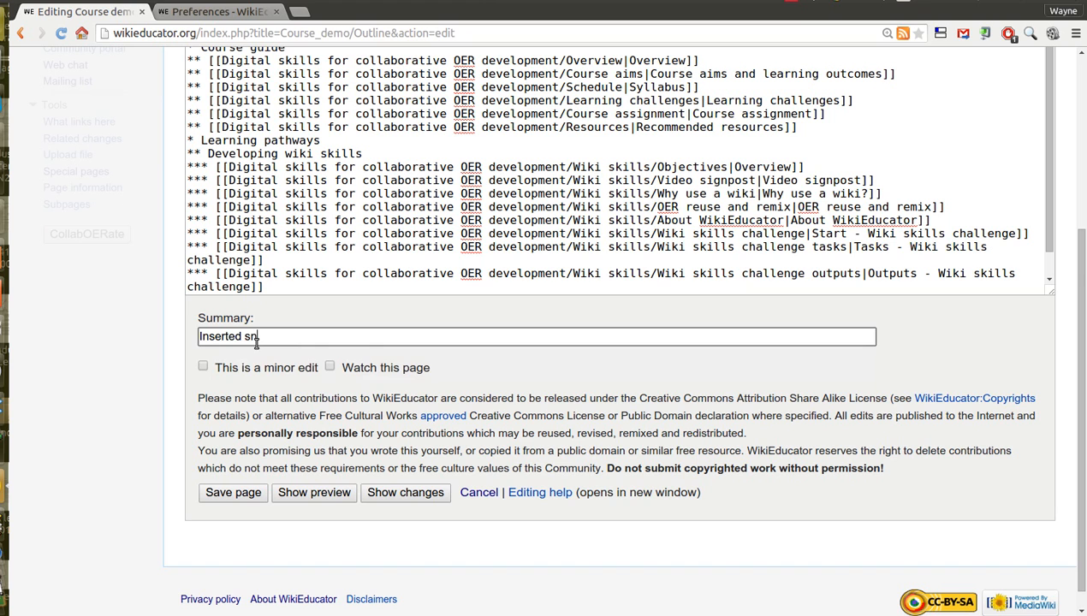
text(apshot eid)
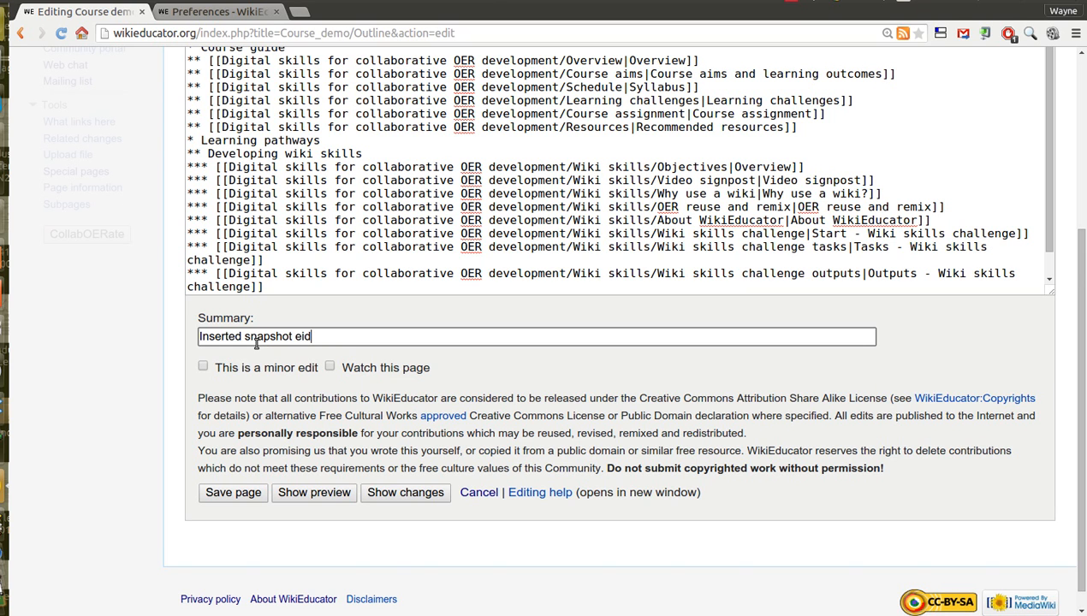
text(widget)
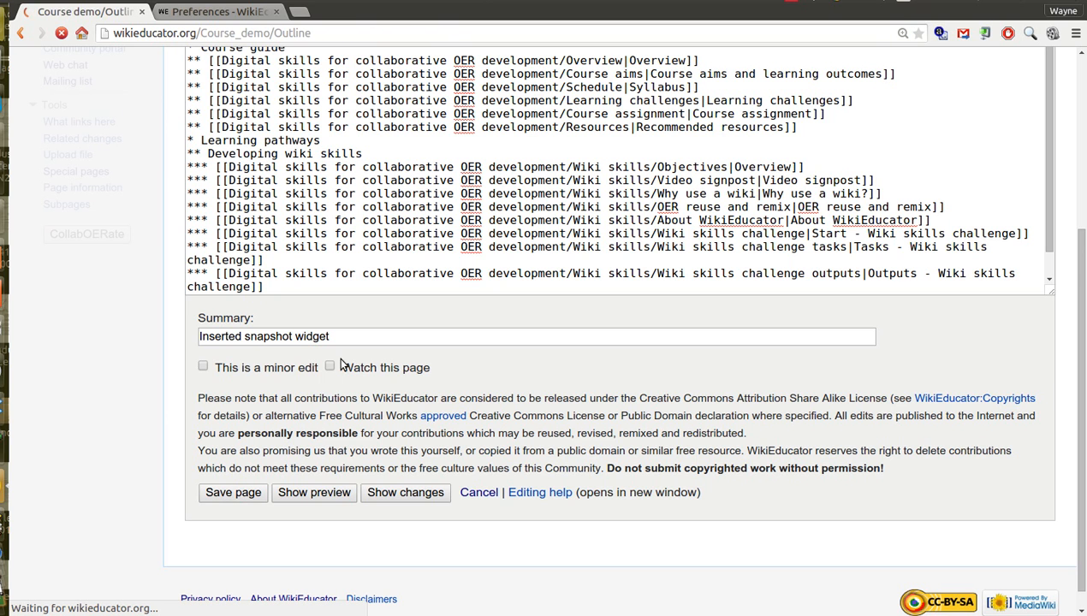
click(233, 493)
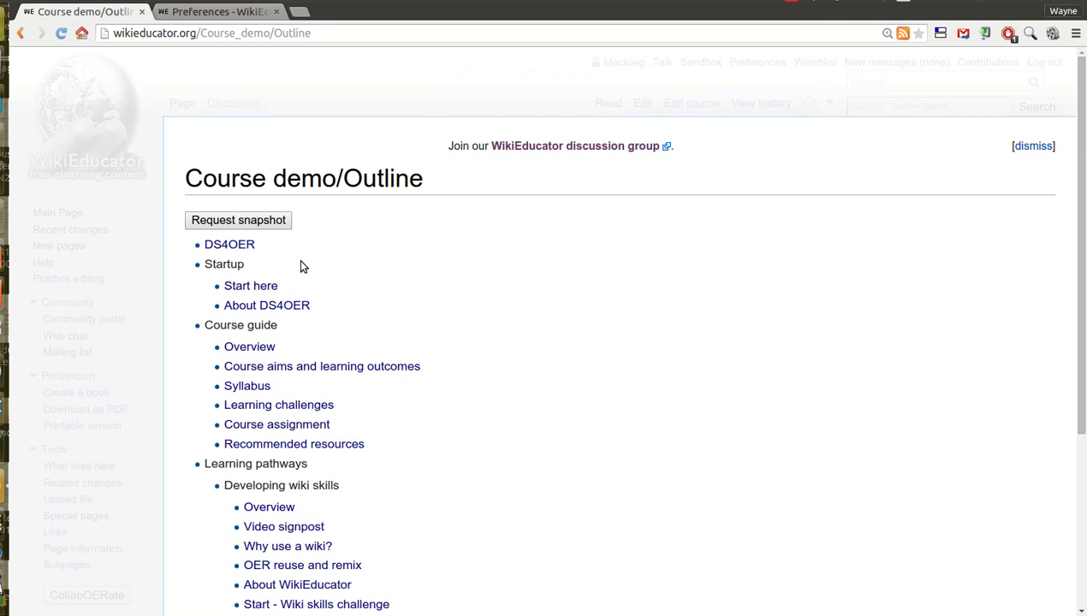
mouse_move(435, 215)
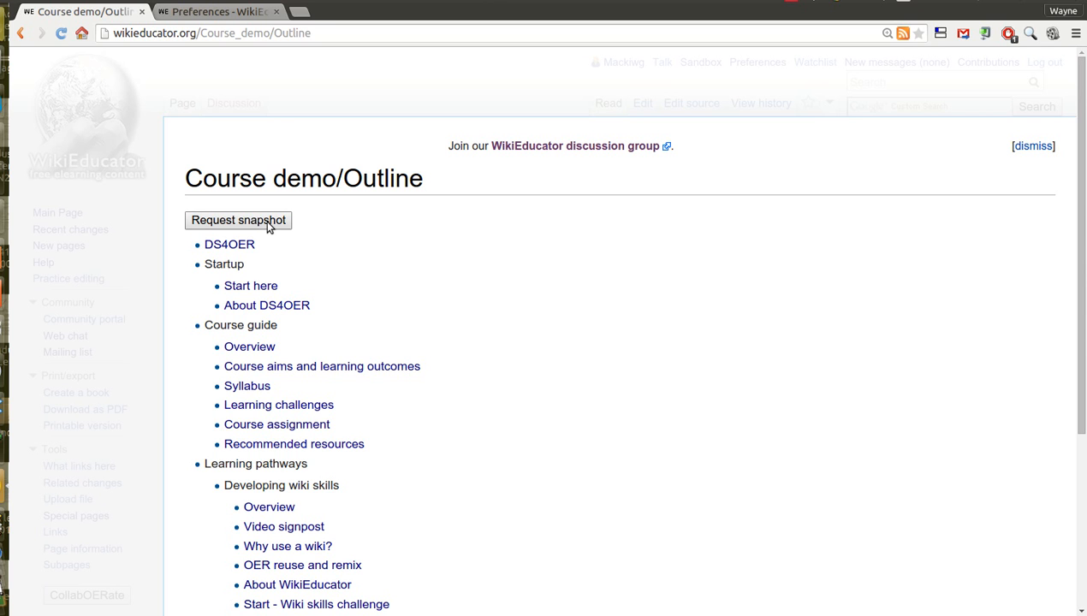
- Open the Request a snapshot dialog from the saved outline page
click(238, 219)
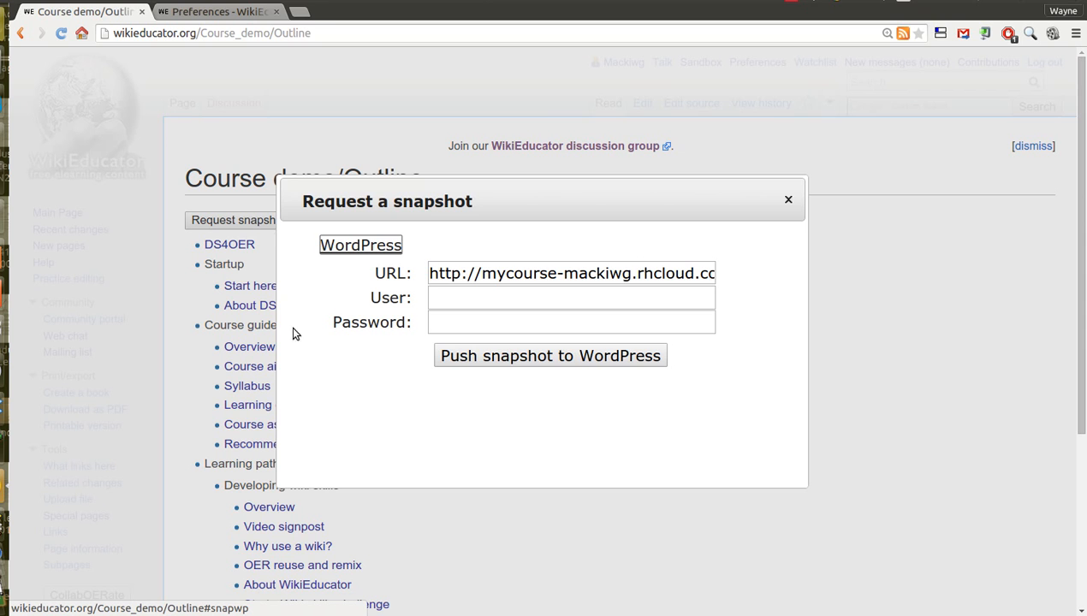
- Enter WordPress user 'Admin' and its password, then push the snapshot to WordPress
click(572, 298)
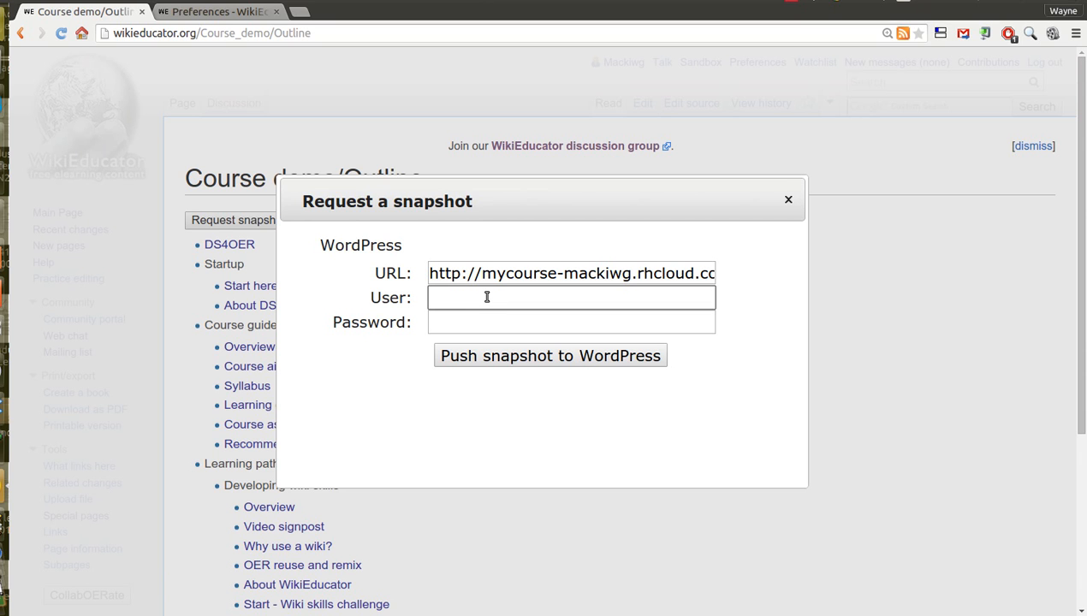
text(Admin)
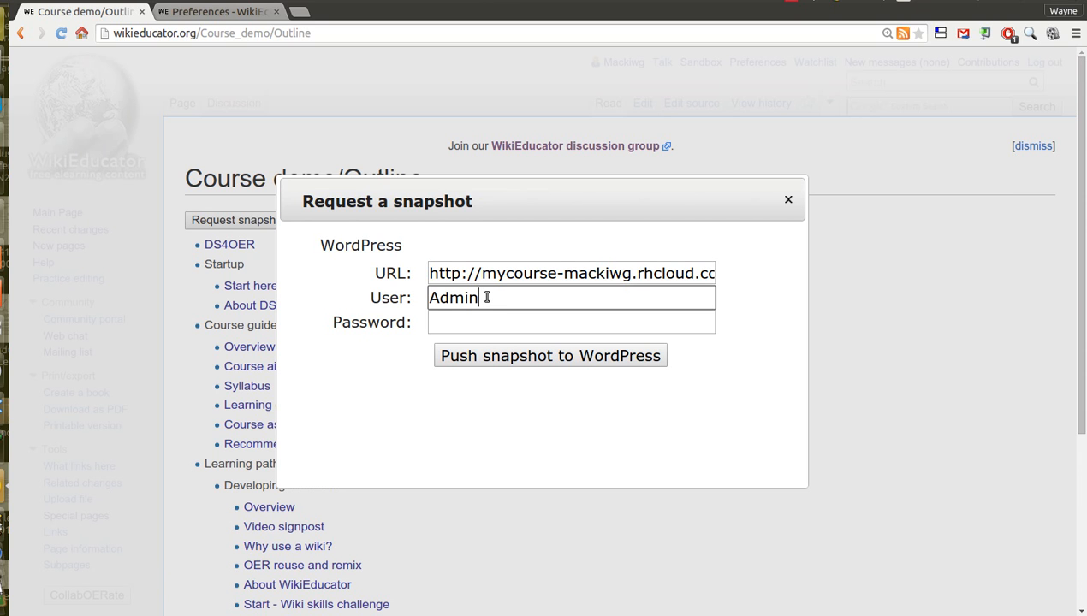
click(572, 322)
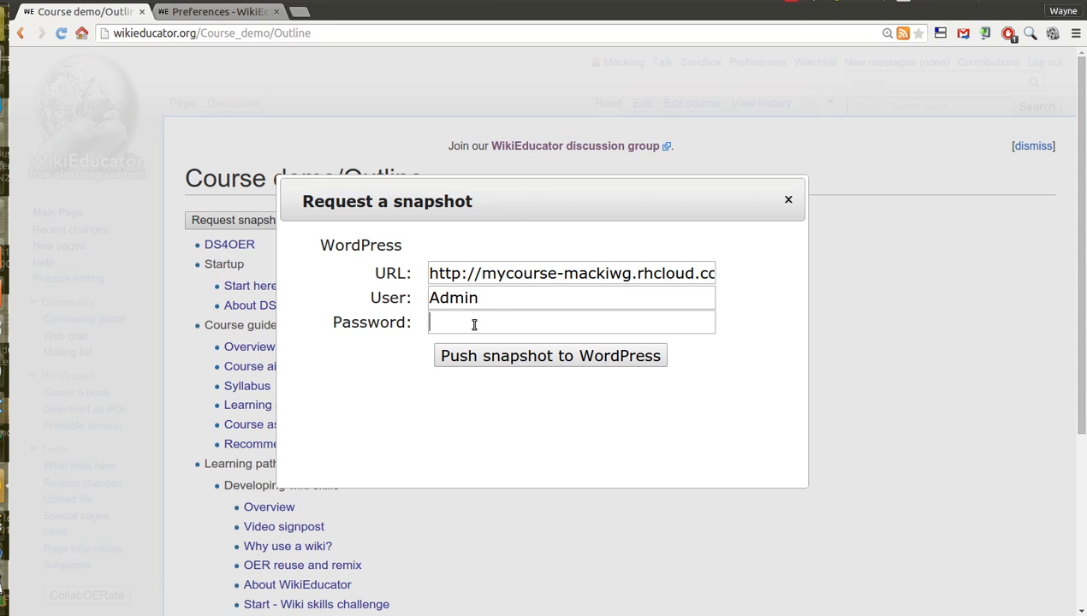
text(Super)
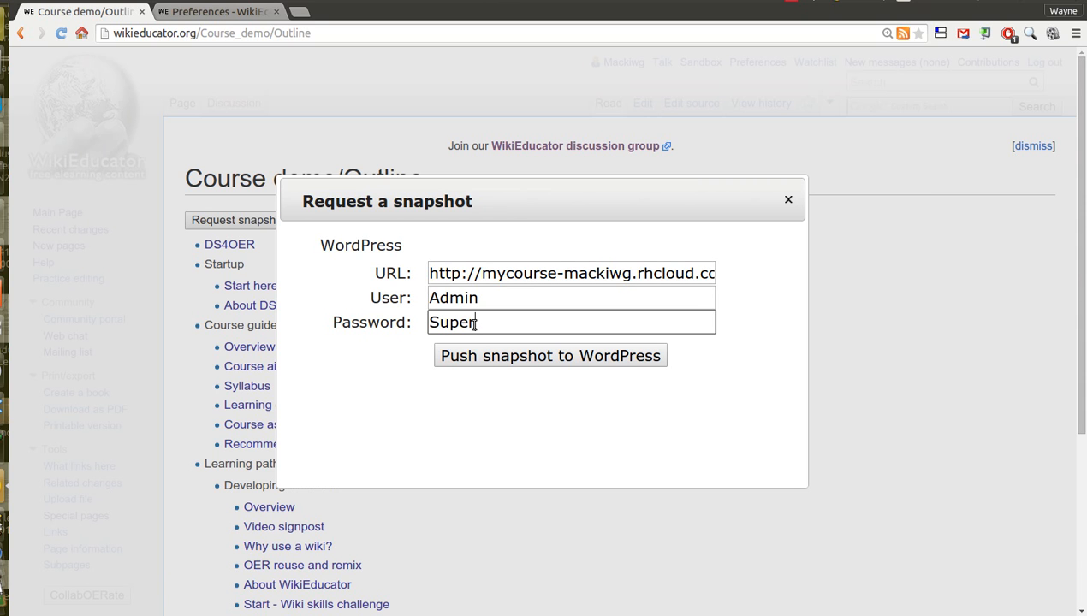
text(Seven)
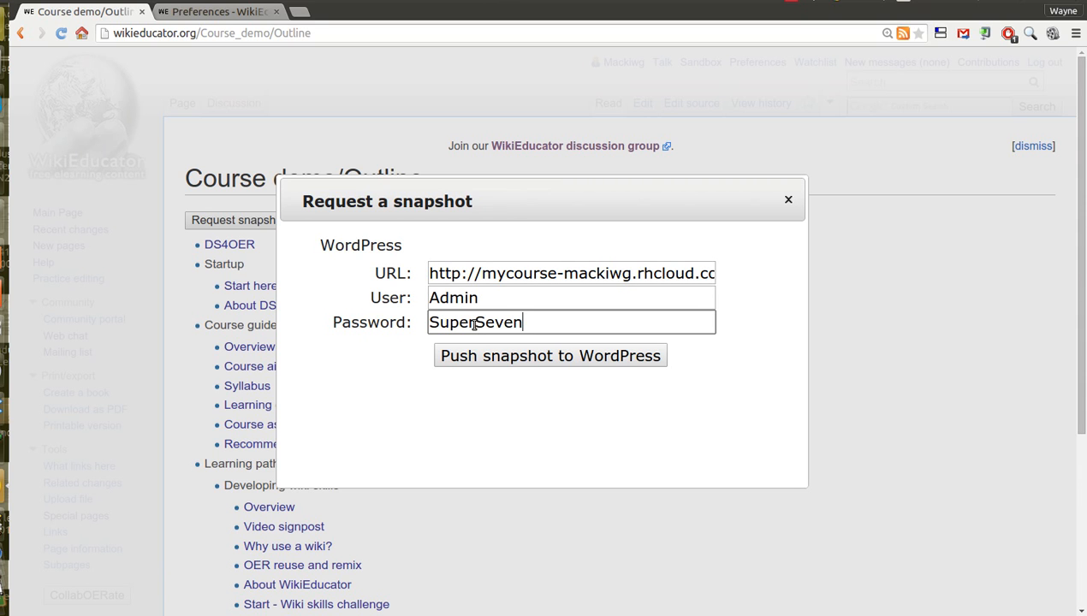
text(43)
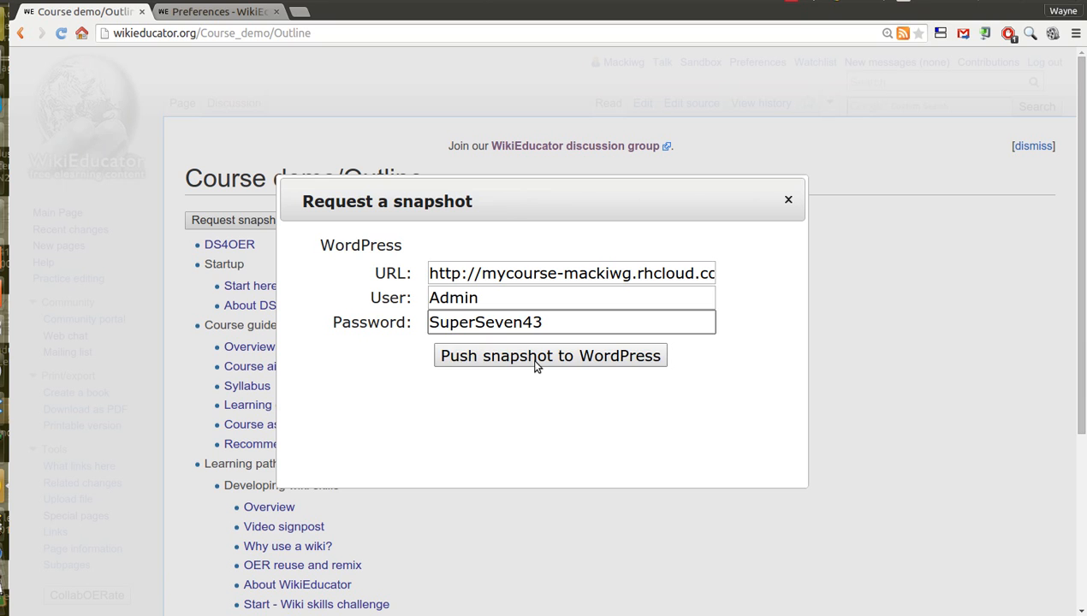
click(551, 354)
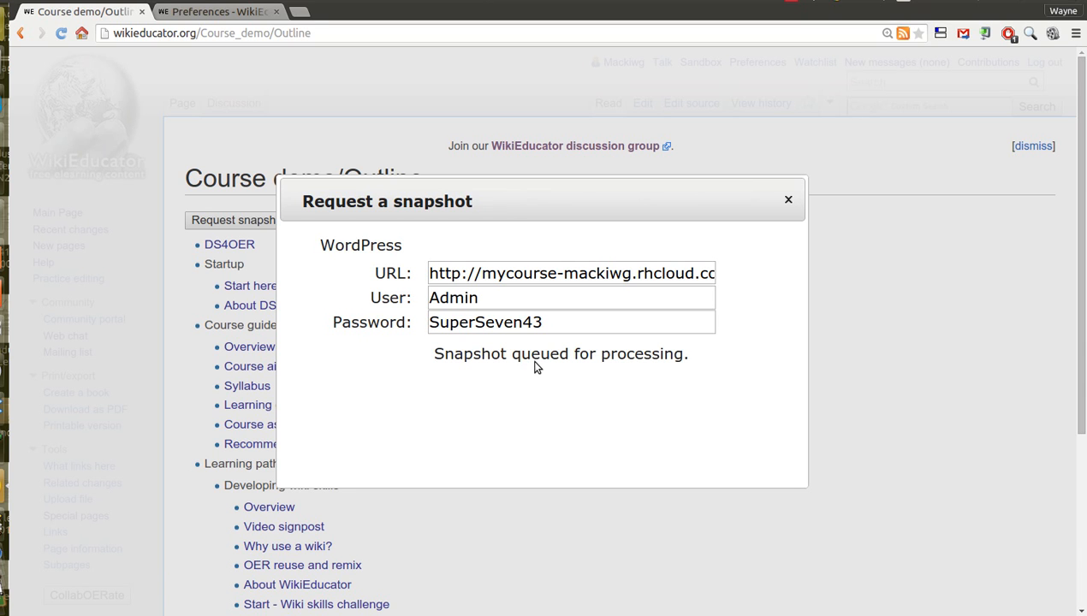
mouse_move(531, 409)
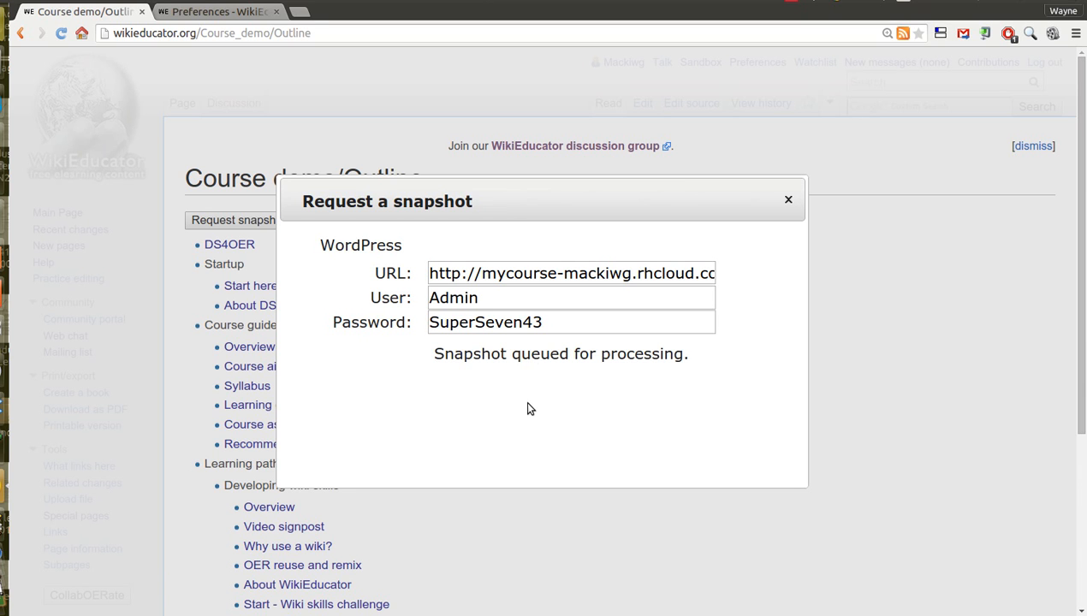